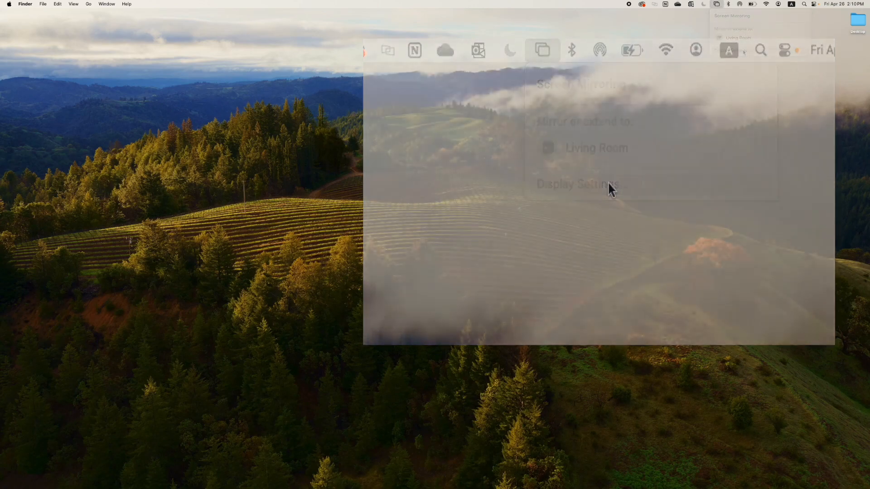
Open Display Settings from the Screen Mirroring menu to show the Displays pane
click(577, 184)
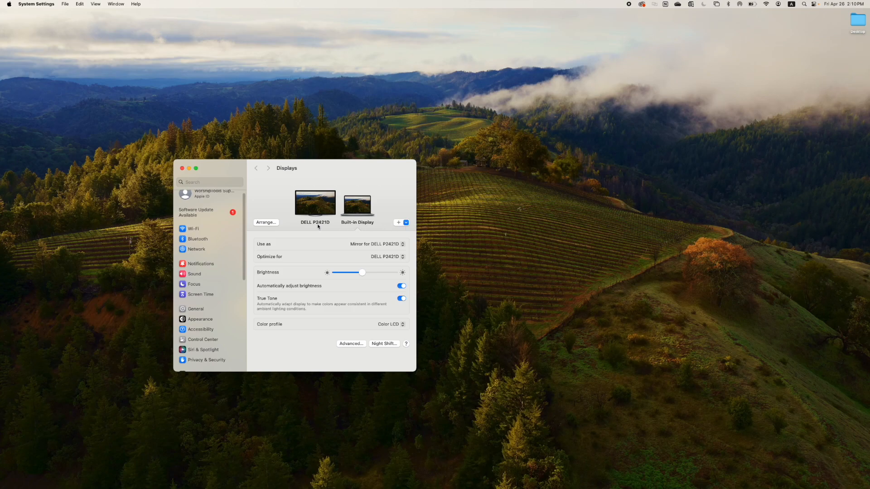
mouse_move(362, 199)
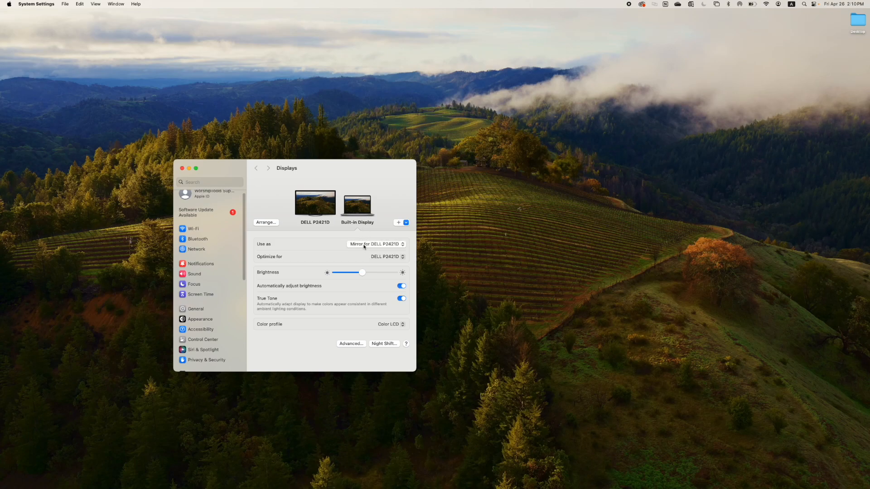
Set the built-in display's Use As option to Stop Mirroring so the displays extend
click(376, 244)
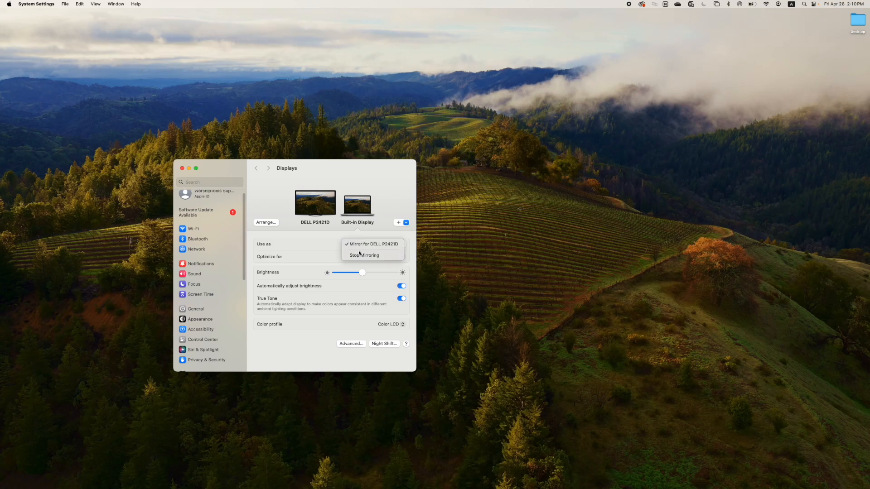
click(373, 244)
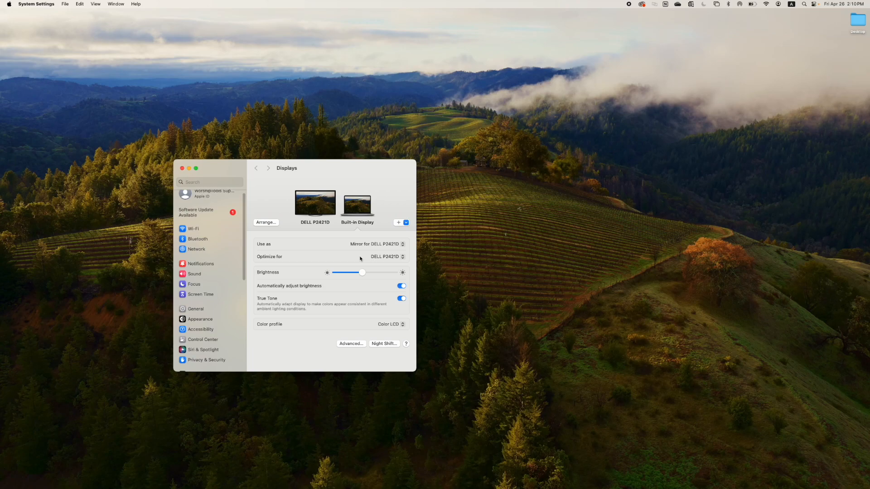
click(377, 244)
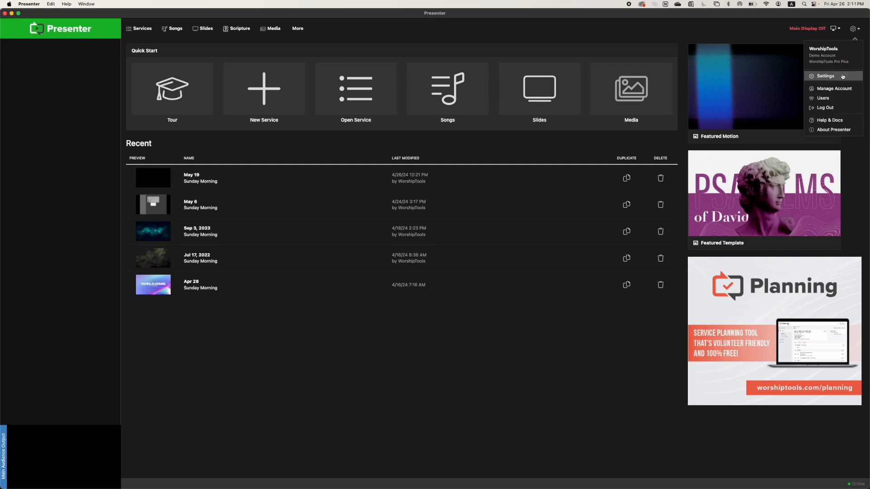
Show Presenter's Screen Configuration settings from the gear Settings menu
click(825, 76)
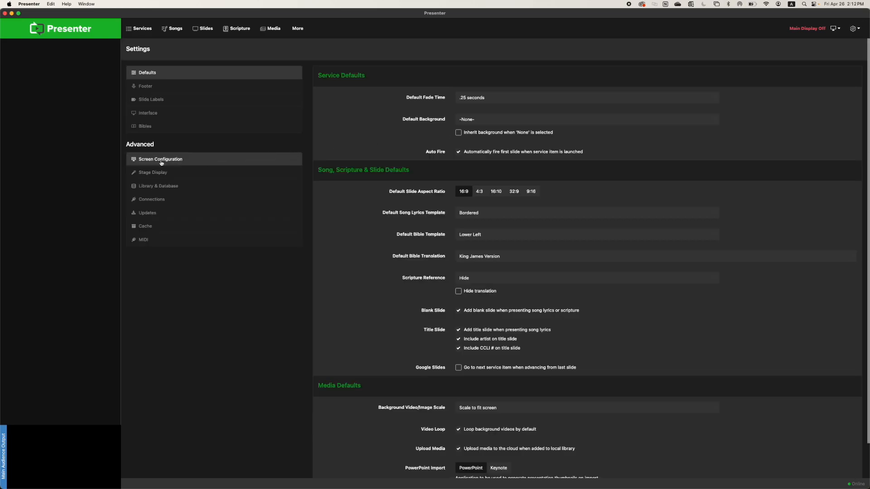
click(161, 160)
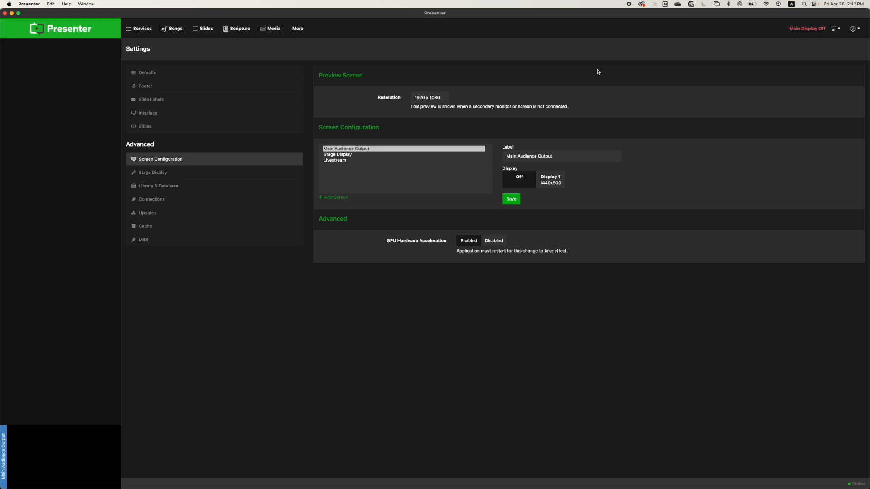
Route Main Audience Output to Display 1 (1440x900) instead of off
click(835, 29)
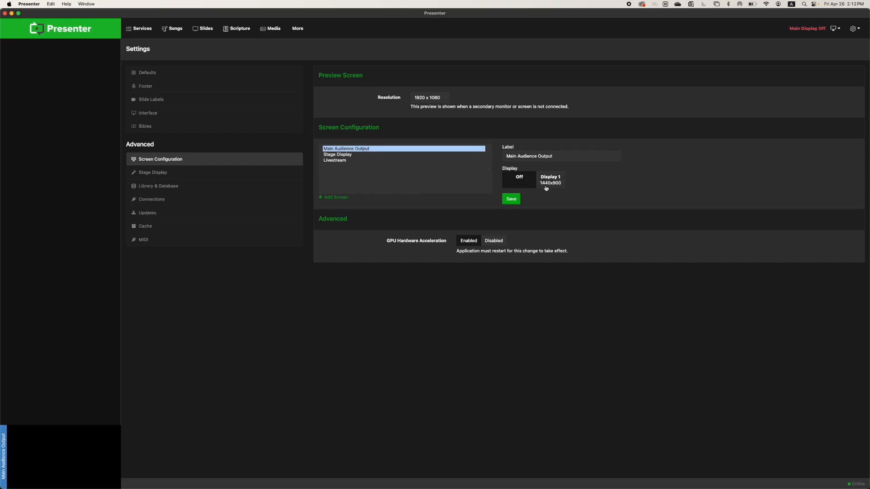
click(550, 179)
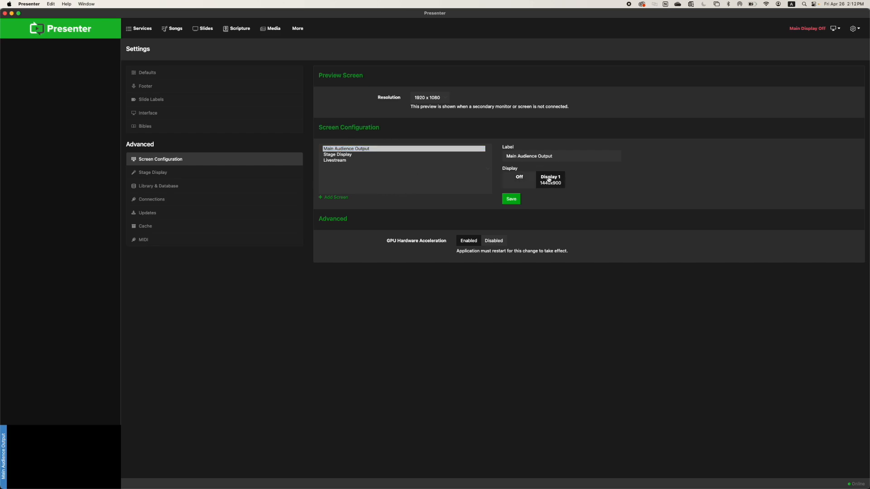